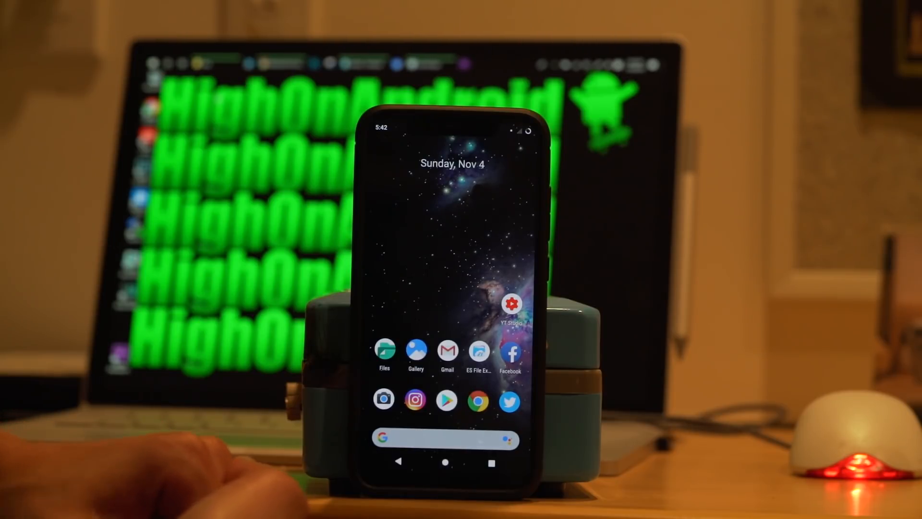
- Launch ES File Explorer and scroll through the internal storage folders, including TWRP
click(478, 354)
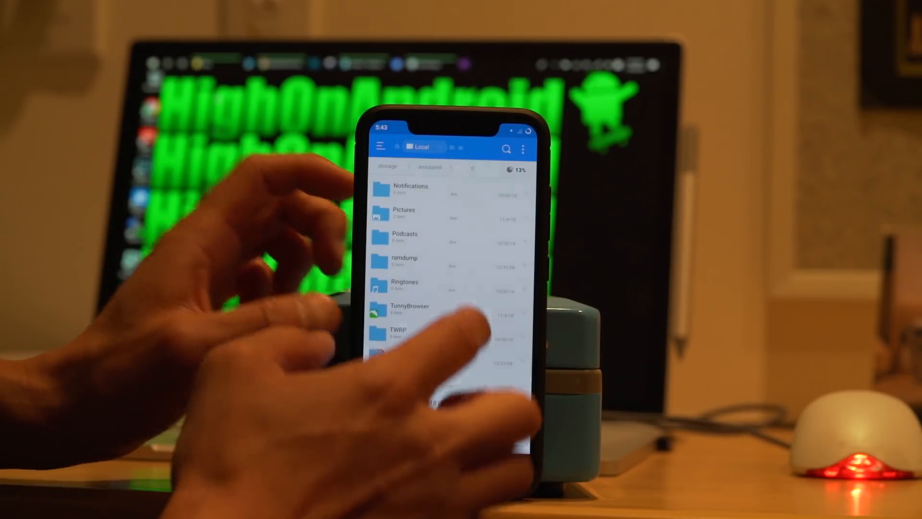
scroll(down, 3)
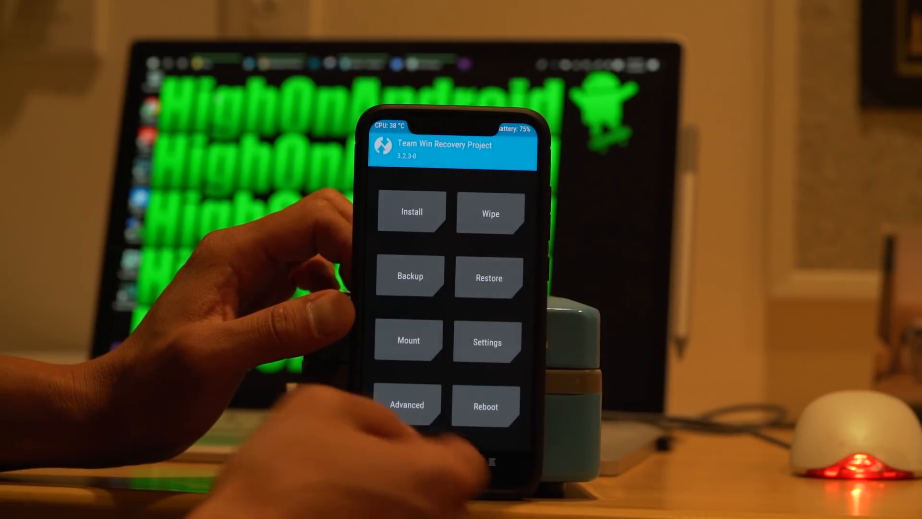
- Wipe the phone with a factory reset of data, cache and Dalvik
click(490, 213)
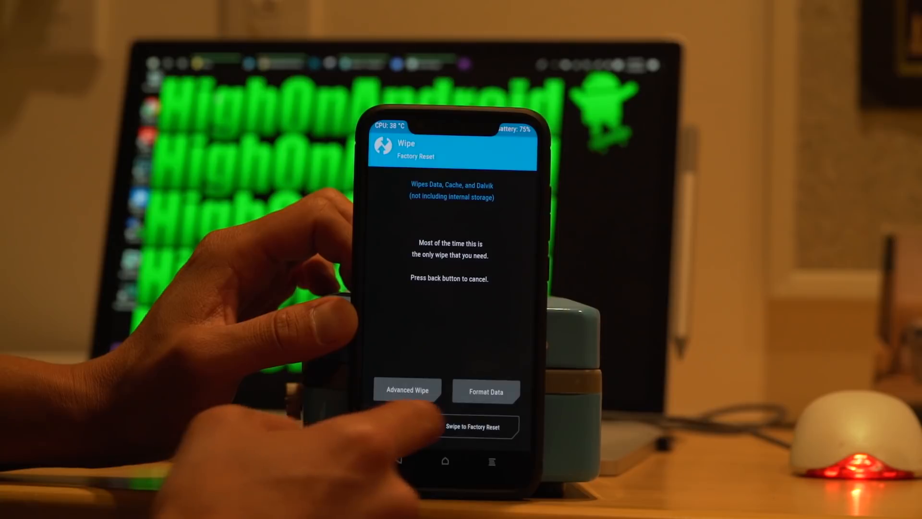
drag(447, 426, 518, 427)
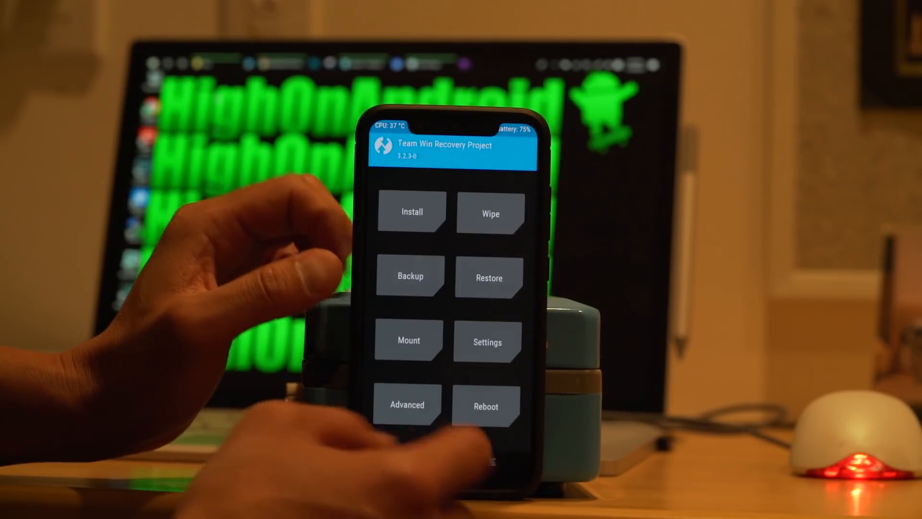
- Browse the installer's file list up to the /sdcard root with the LineageOS and MIUI zips
click(412, 212)
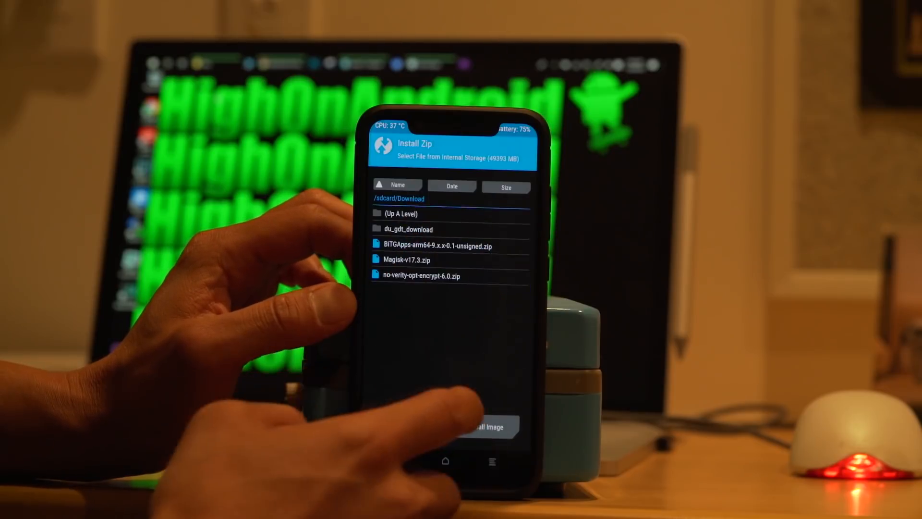
click(400, 213)
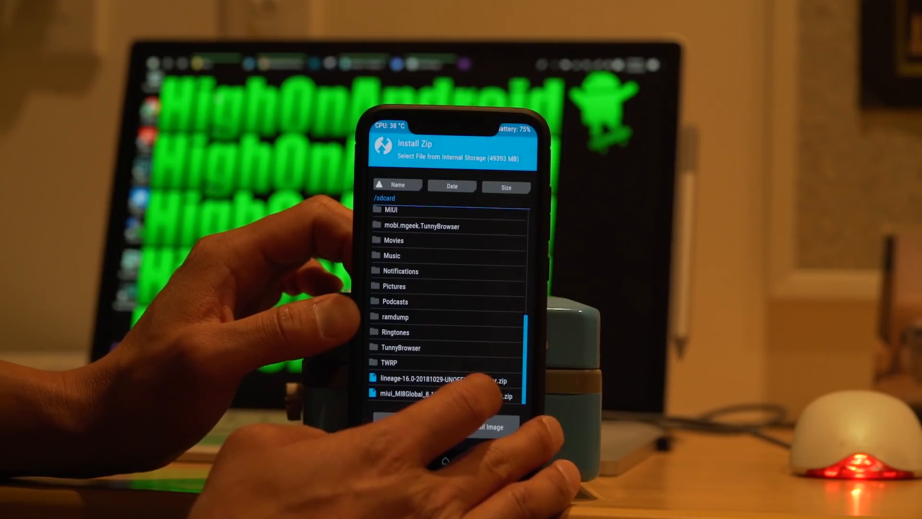
click(444, 395)
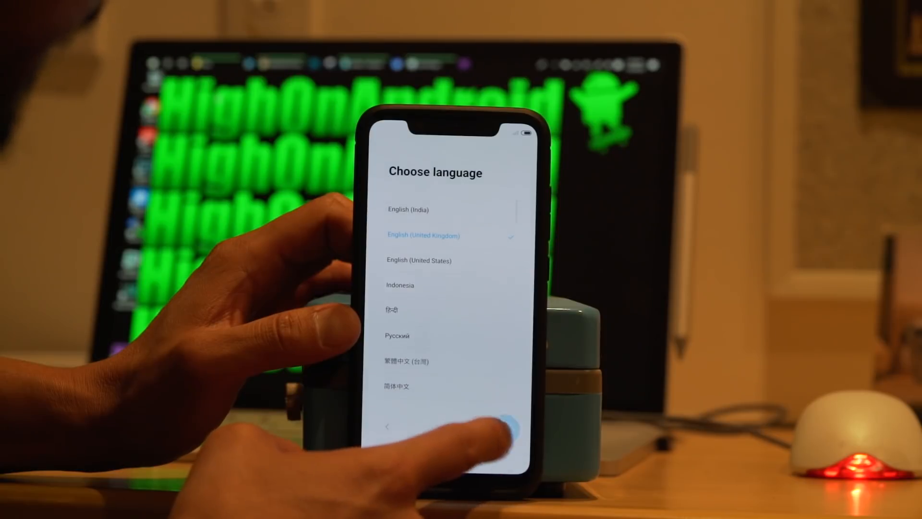
- Continue with English (United Kingdom) and acknowledge the Mi Cloud permissions notice
click(511, 426)
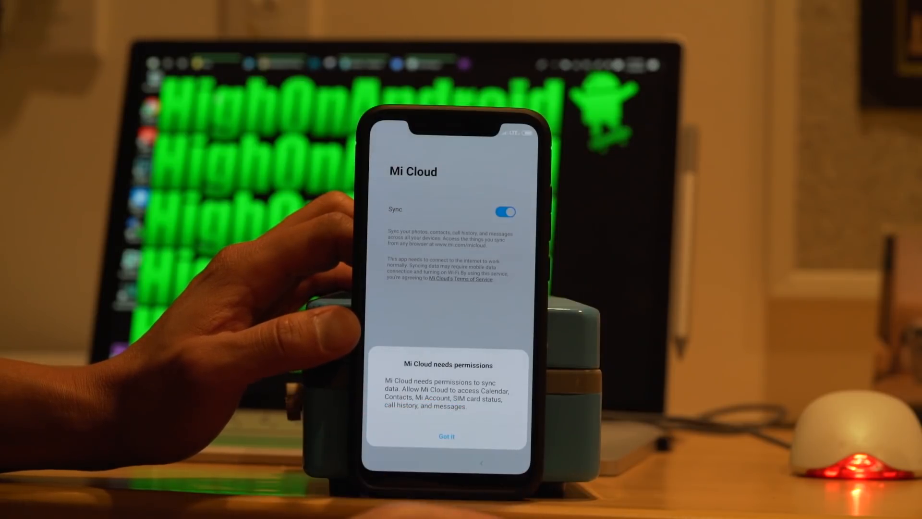
click(446, 436)
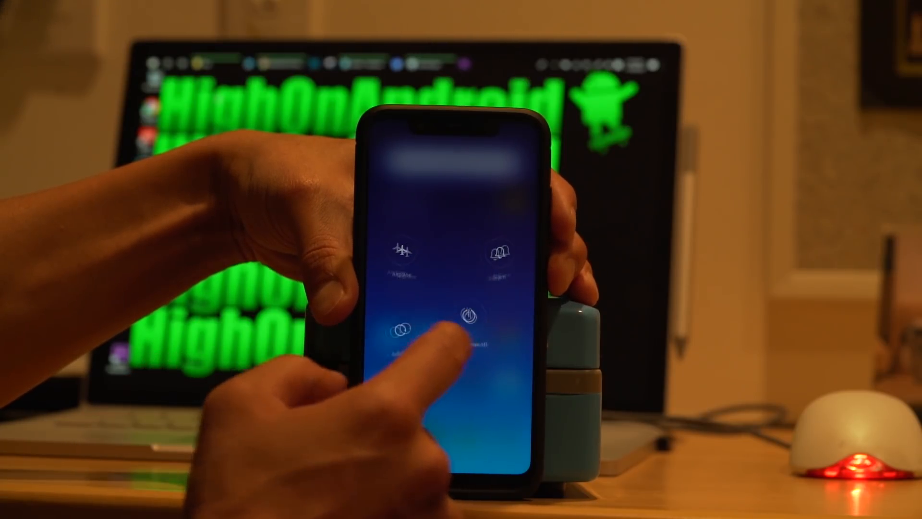
- Power the phone off from the power menu and confirm the shutdown
click(466, 317)
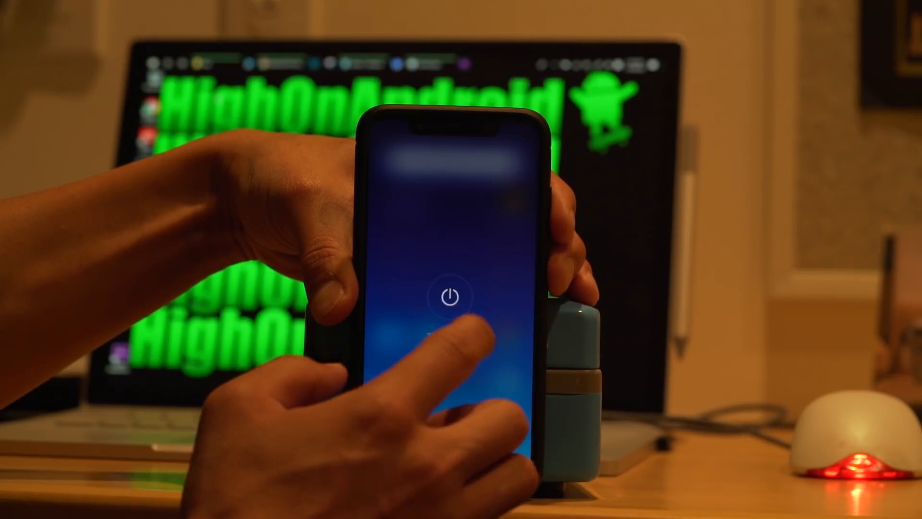
click(450, 306)
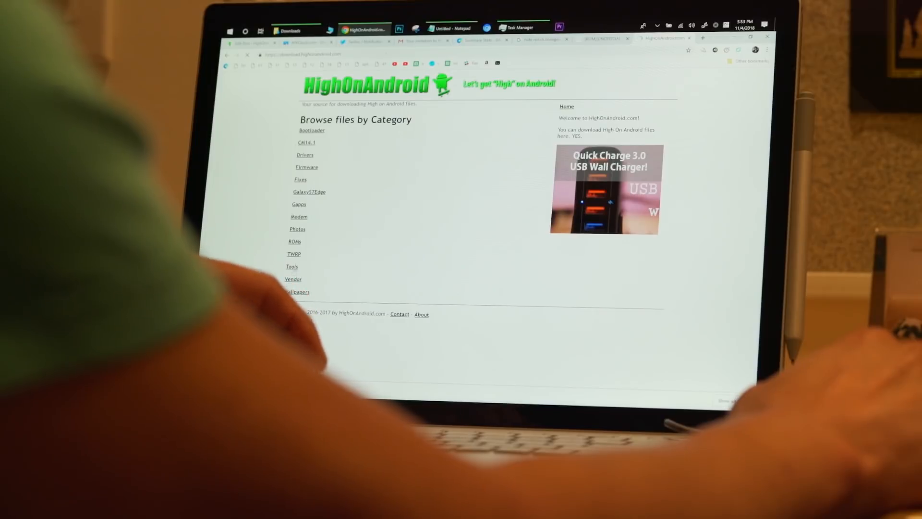
- Download fastboot.zip from the Tools directory and go to the Mi 8 TWRP recovery.img page
click(292, 266)
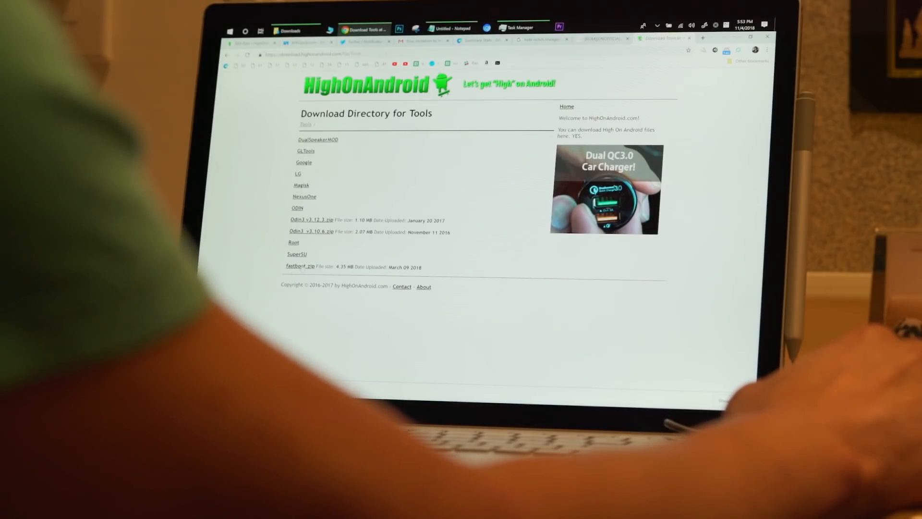
click(301, 267)
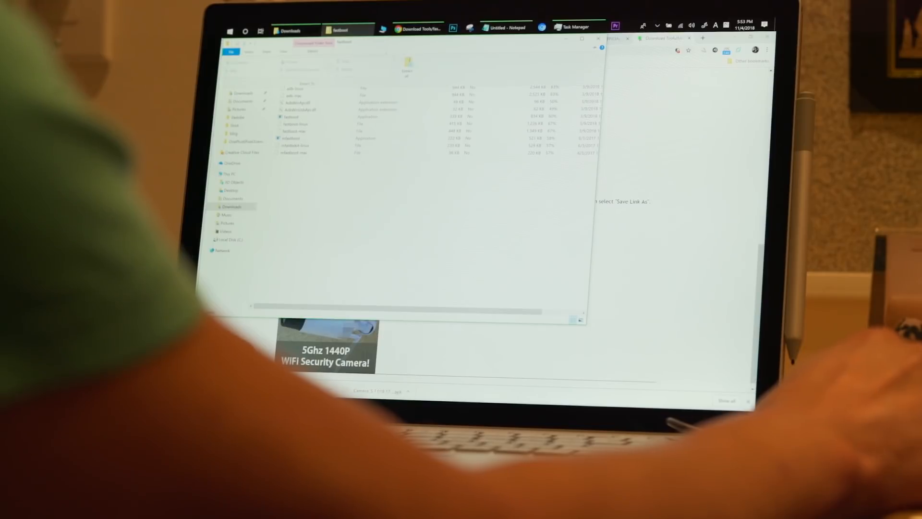
click(406, 62)
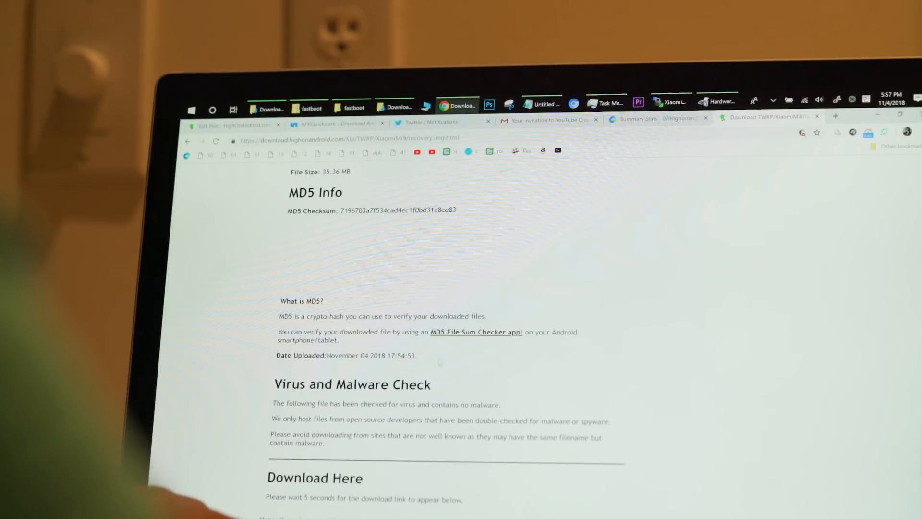
- Download the TWRP recovery.img and move it from Downloads into the fastboot folder
scroll(up, 3)
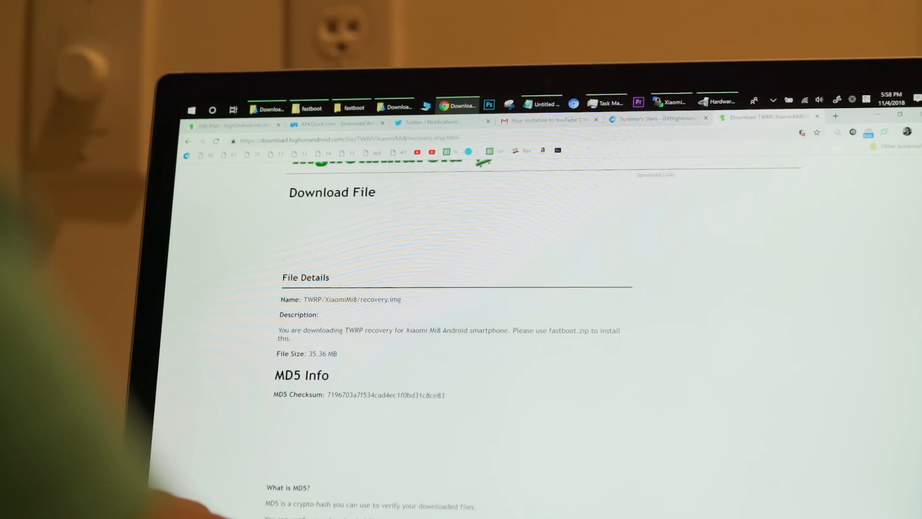
scroll(down, 3)
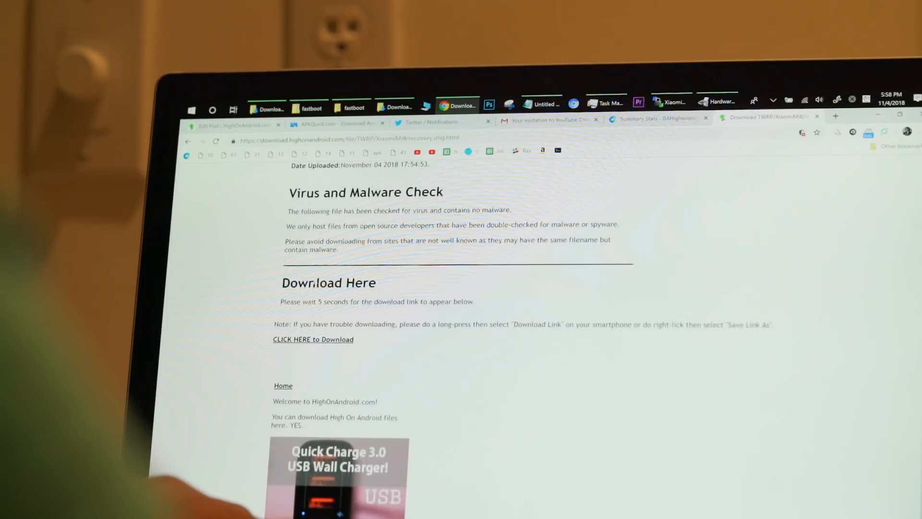
click(270, 108)
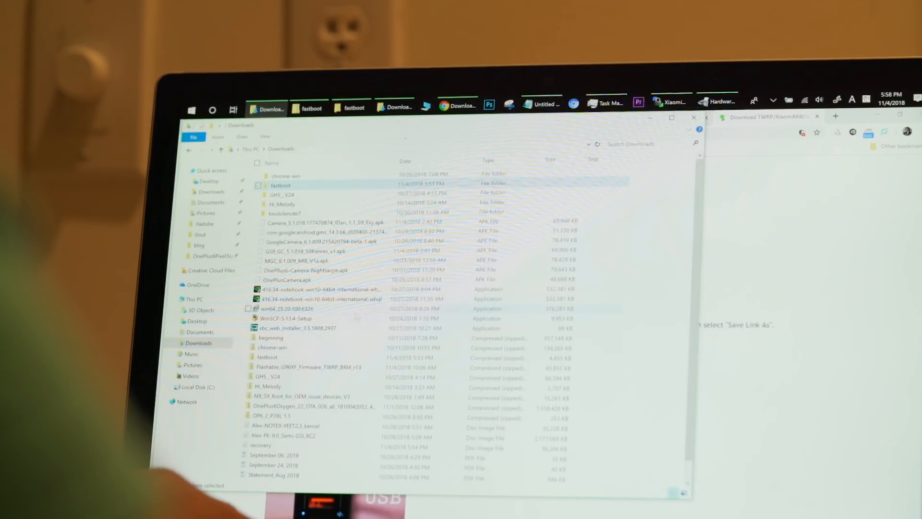
click(261, 446)
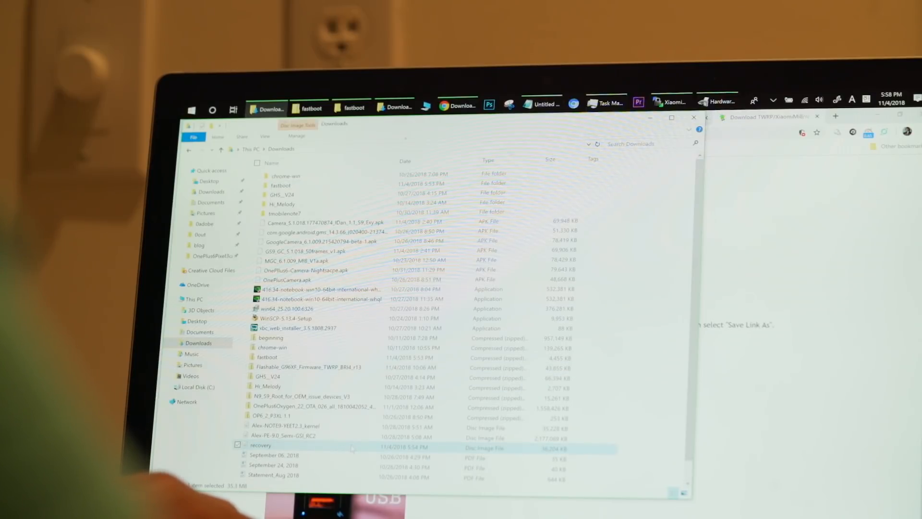
right_click(261, 445)
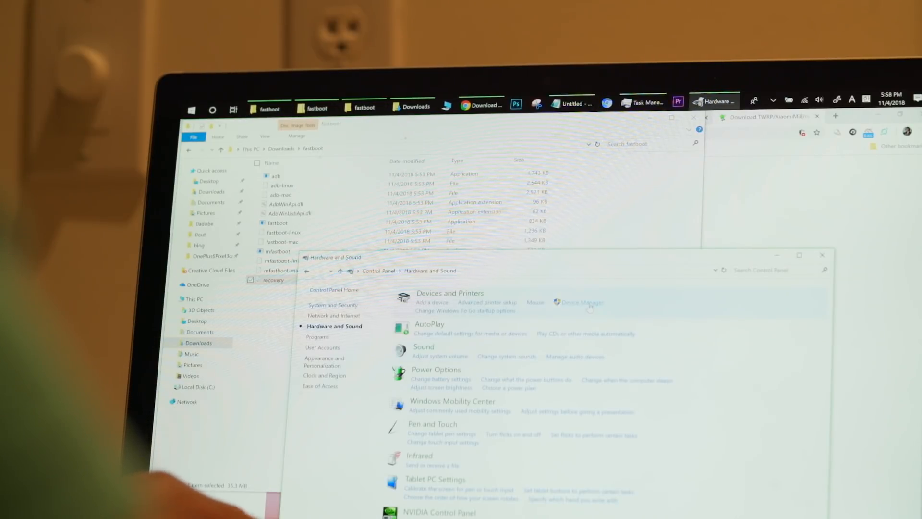
- Check the phone in Device Manager, then go to HighOnAndroid's Drivers downloads
click(580, 302)
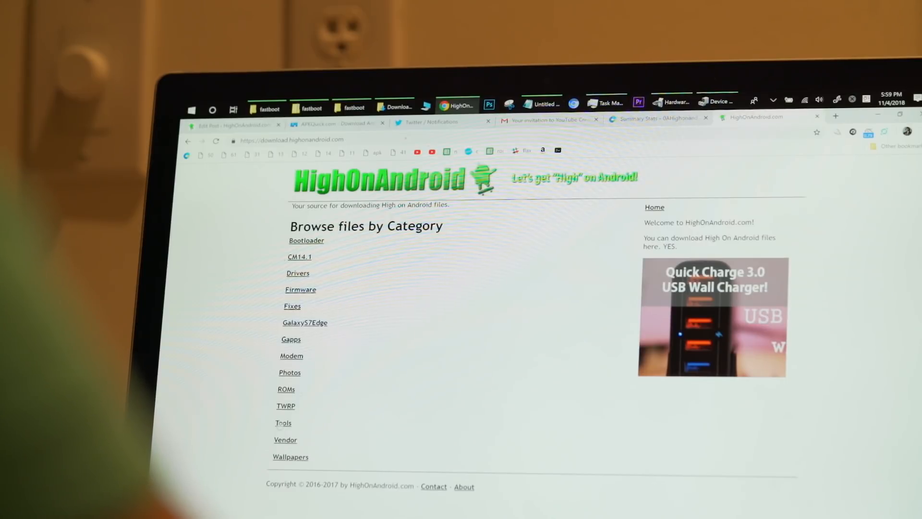
click(298, 272)
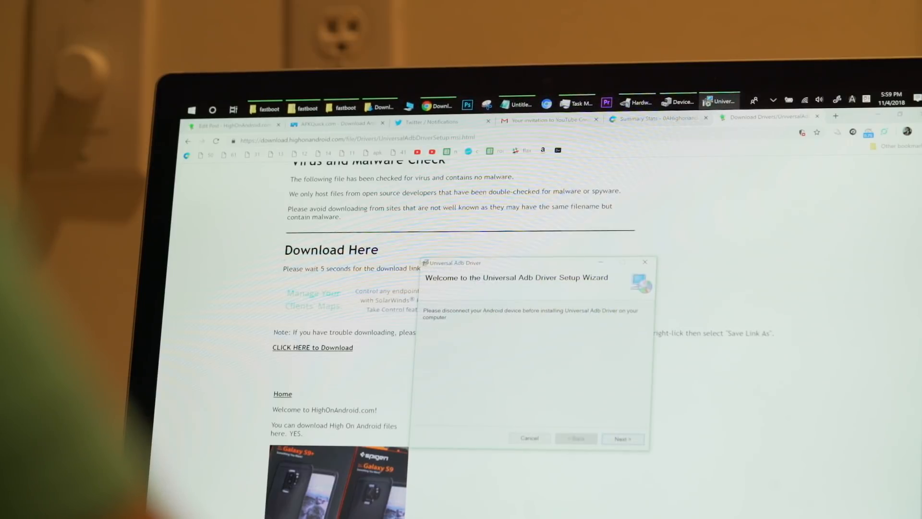
- Proceed past the Universal Adb Driver installer's welcome screen
click(621, 438)
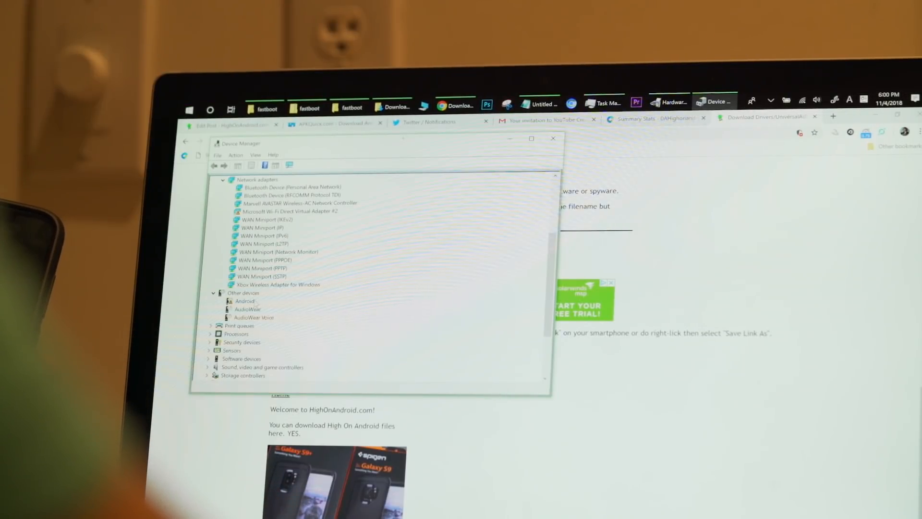
- Verify the Android Bootloader Interface reports 'This device is working properly', then close Device Manager
double_click(244, 301)
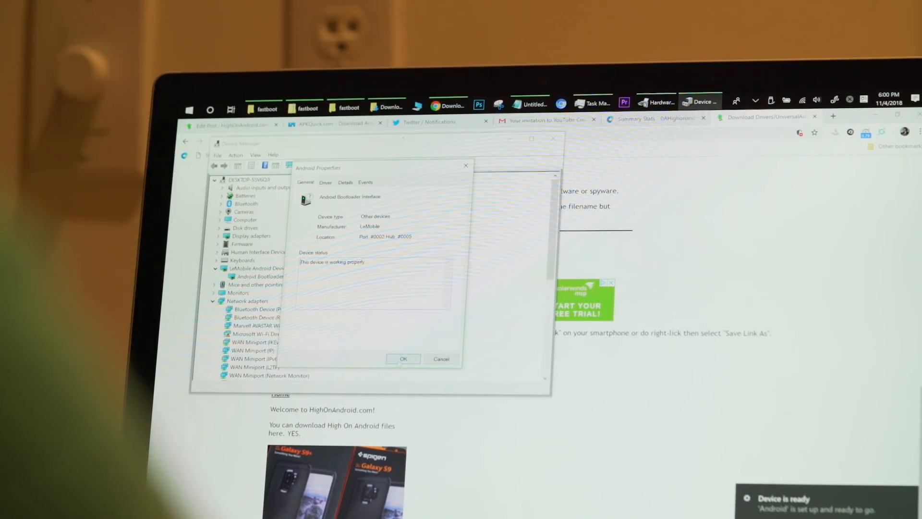
click(403, 358)
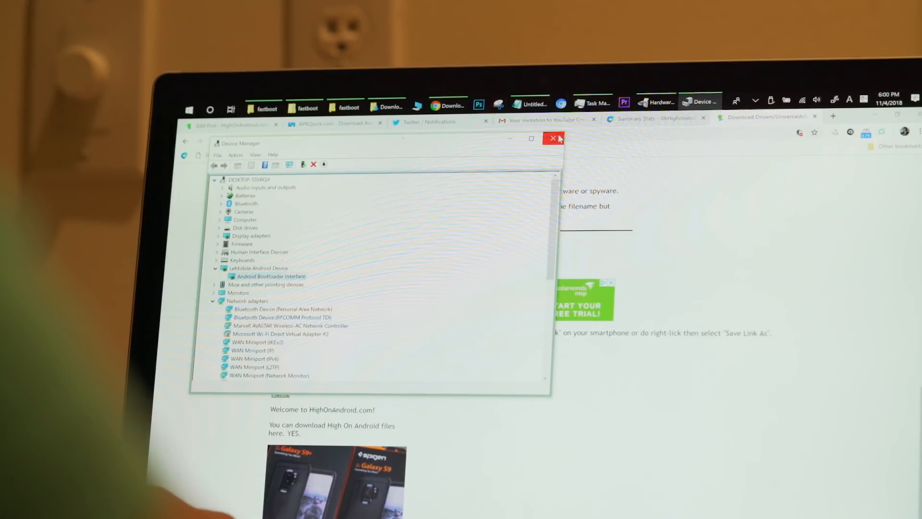
click(189, 110)
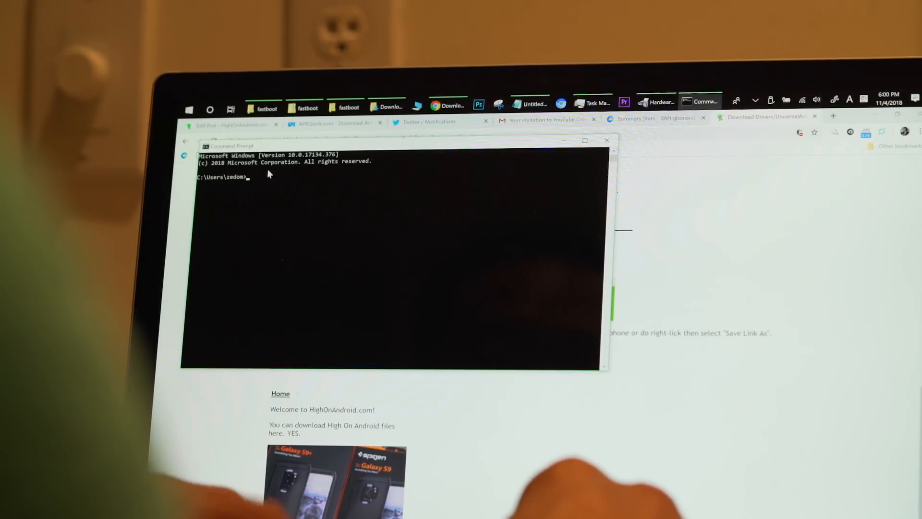
- Change into Downloads\fastboot and run fastboot flash recovery with the TWRP image
text(cd downloads)
text(fastboot)
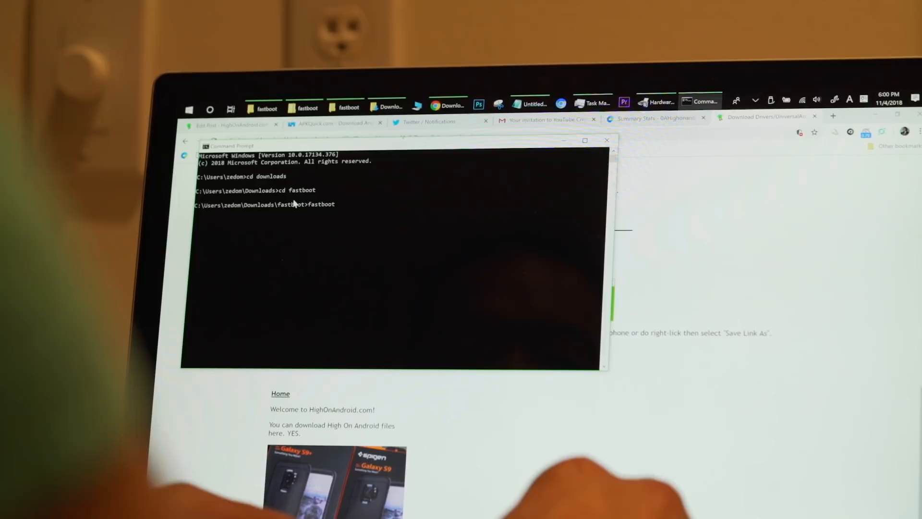
text(flash recovery recovery.)
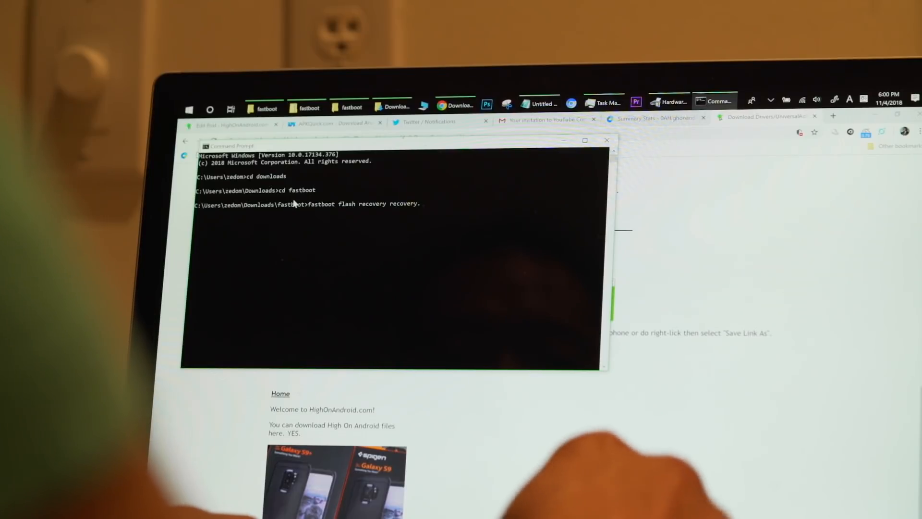
key(Enter)
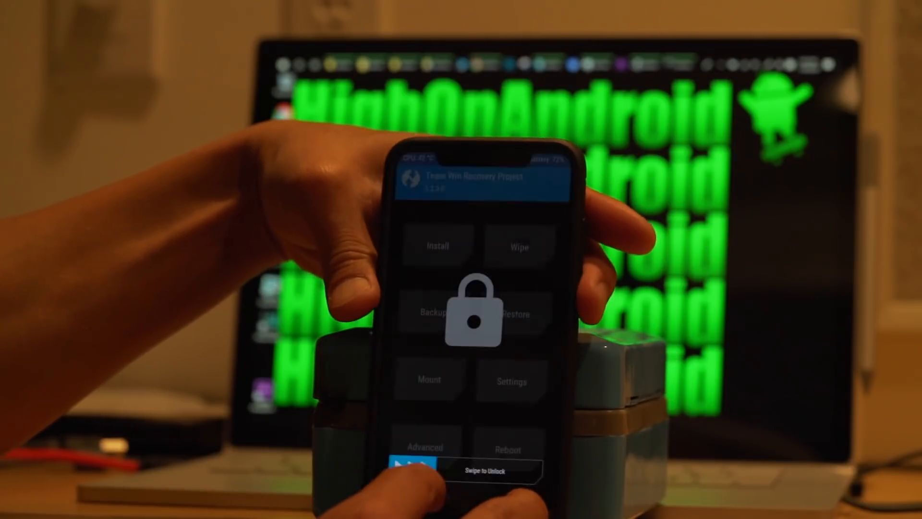
- Swipe the unlock slider to reach TWRP's main recovery menu
drag(412, 471, 559, 471)
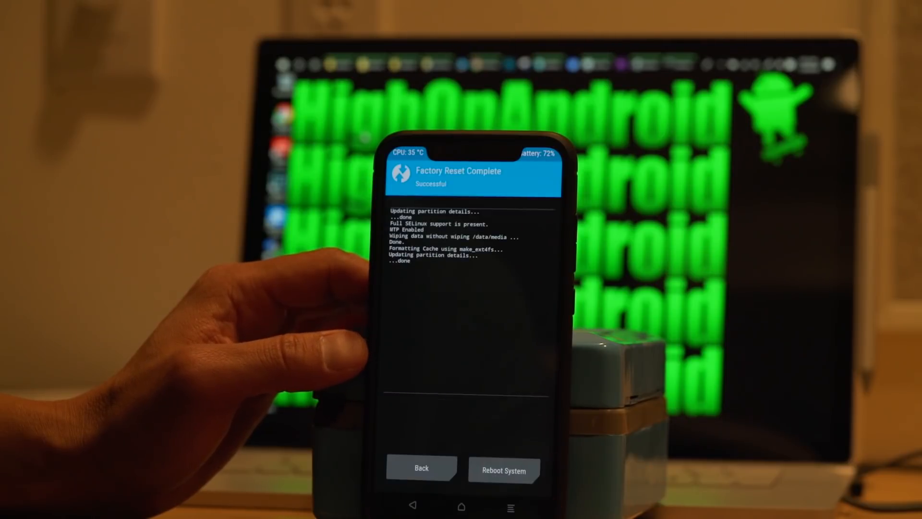
- Leave the factory reset results and bring up the Install zip browser at internal storage
click(421, 470)
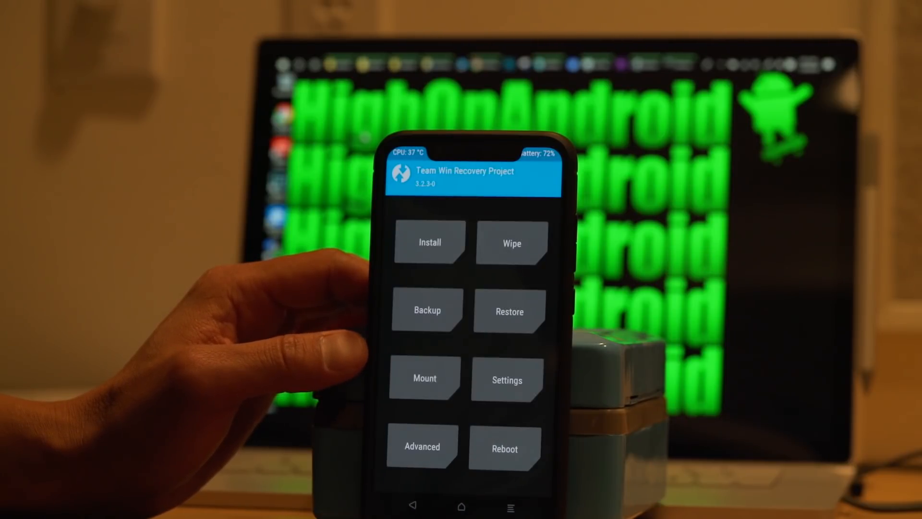
click(430, 242)
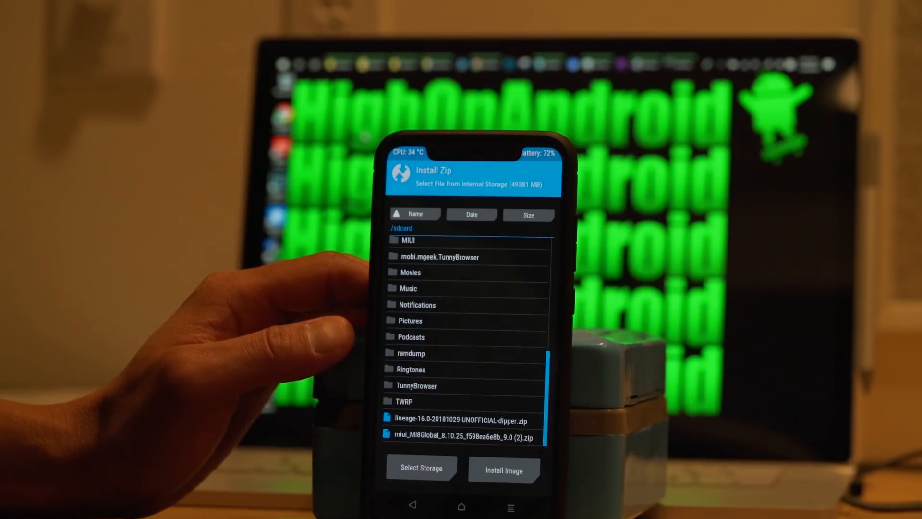
- Flash lineage-16.0-20181029-UNOFFICIAL-dipper.zip from /sdcard with the confirm swipe
click(455, 420)
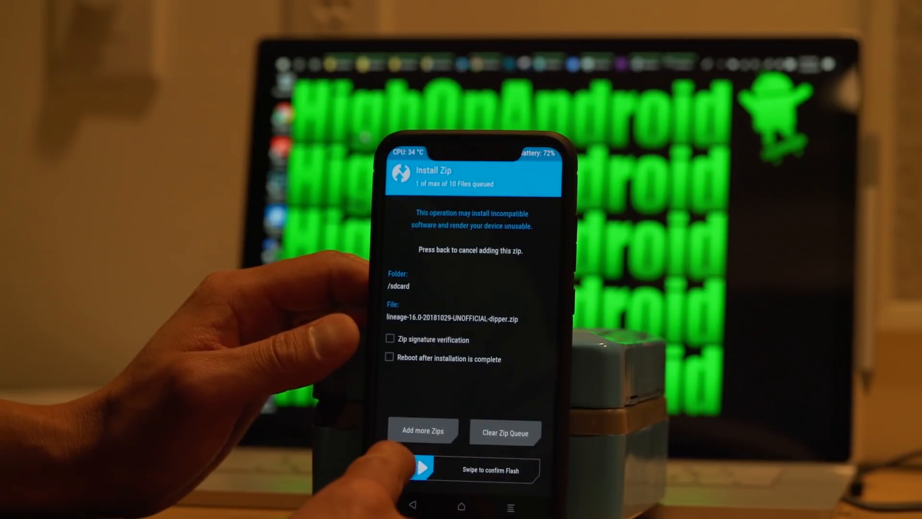
drag(421, 469, 523, 470)
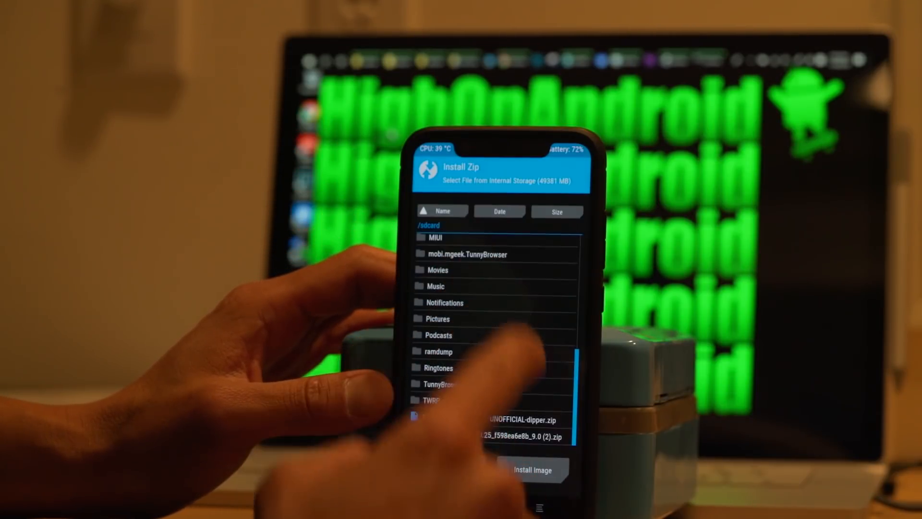
- Flash the BiTGApps zip, then Magisk-v17.3.zip, both from /sdcard/Download
scroll(down, 3)
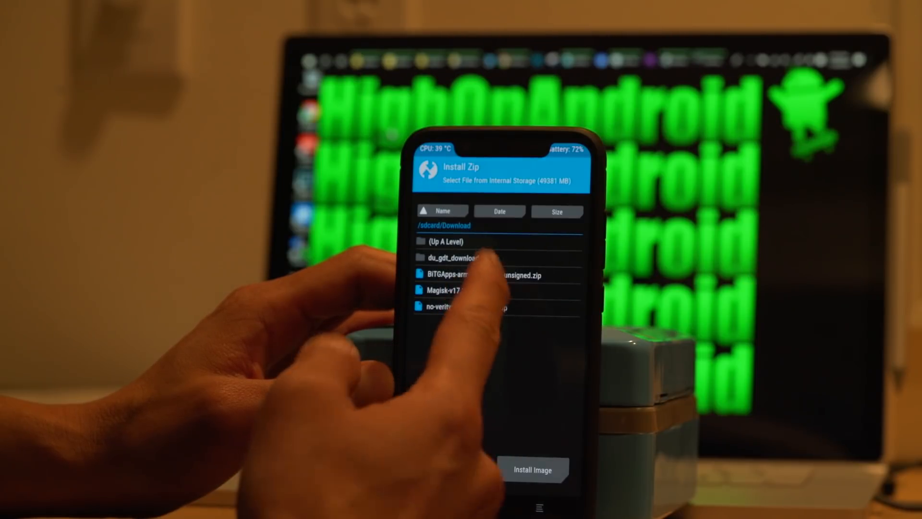
click(497, 275)
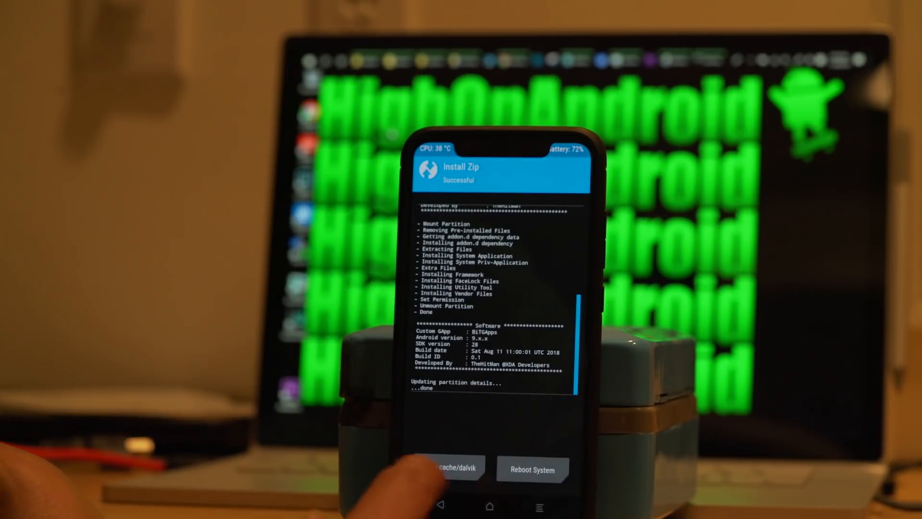
click(448, 469)
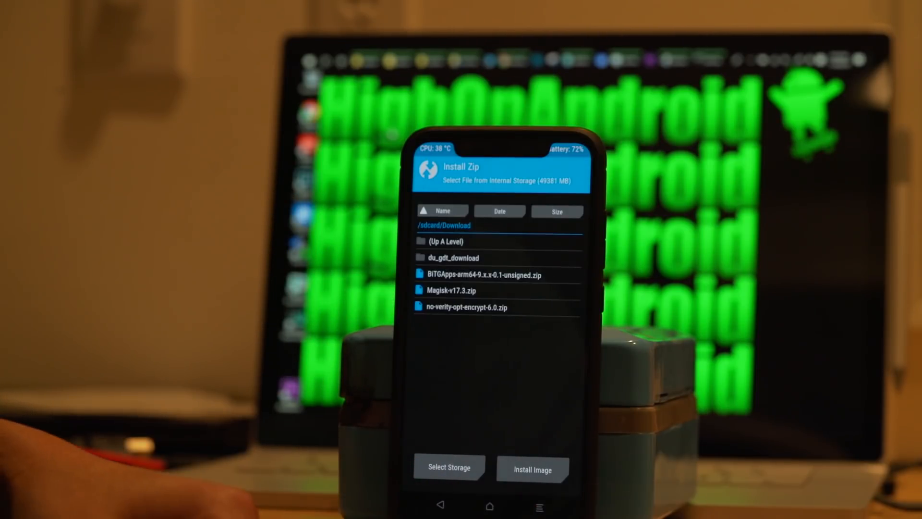
click(452, 289)
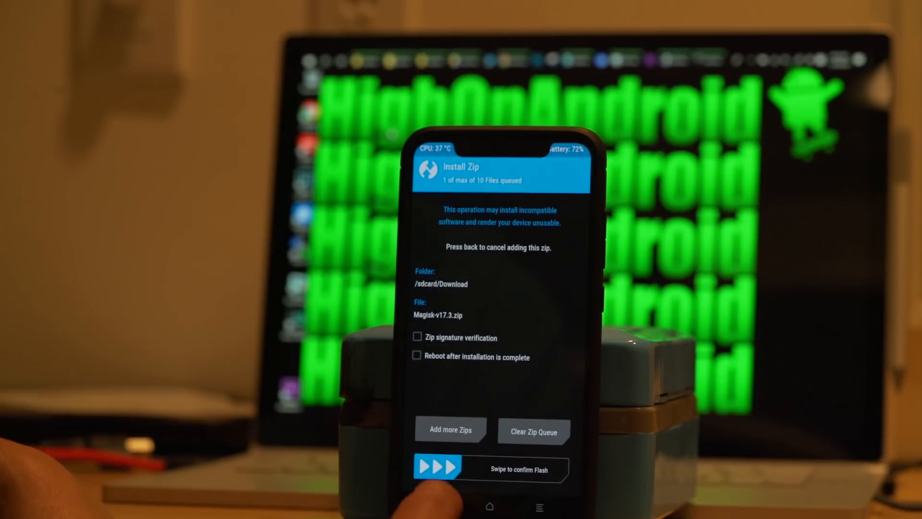
drag(439, 469, 553, 469)
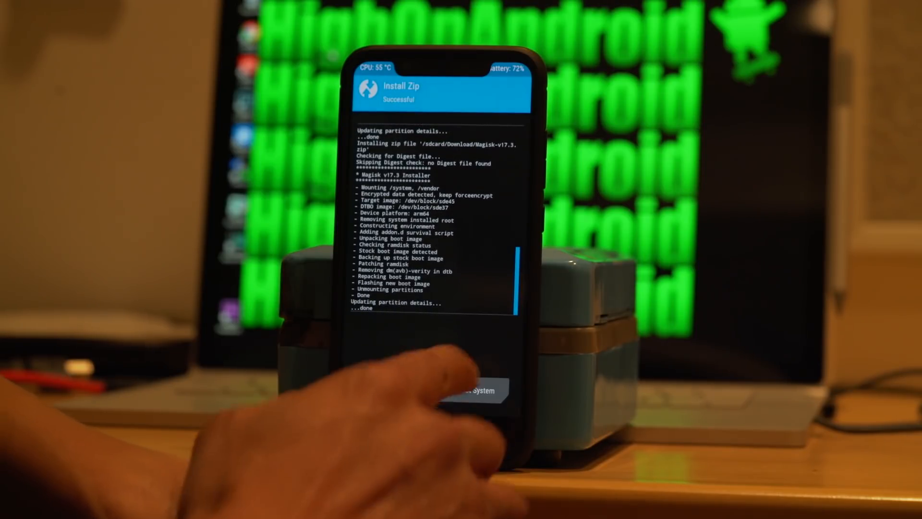
- Reboot into LineageOS and accept English (United States), Pacific Time and the current date
click(477, 391)
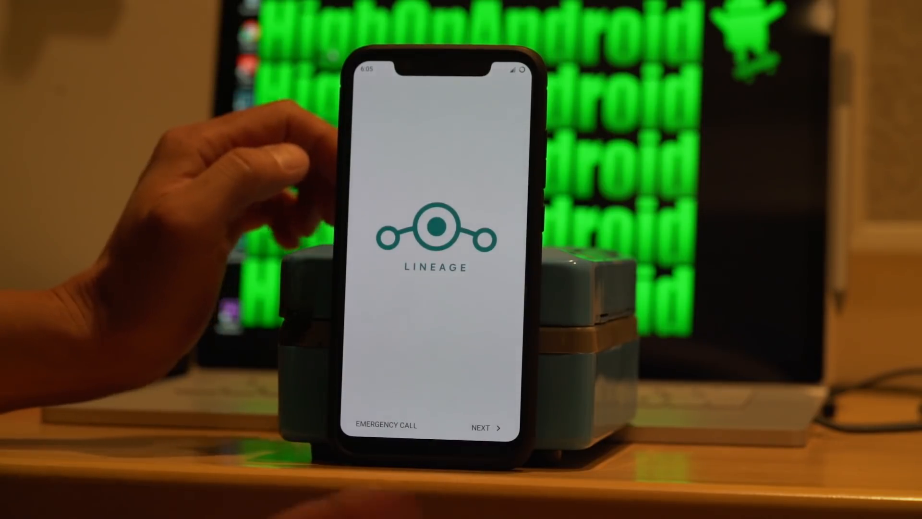
click(485, 426)
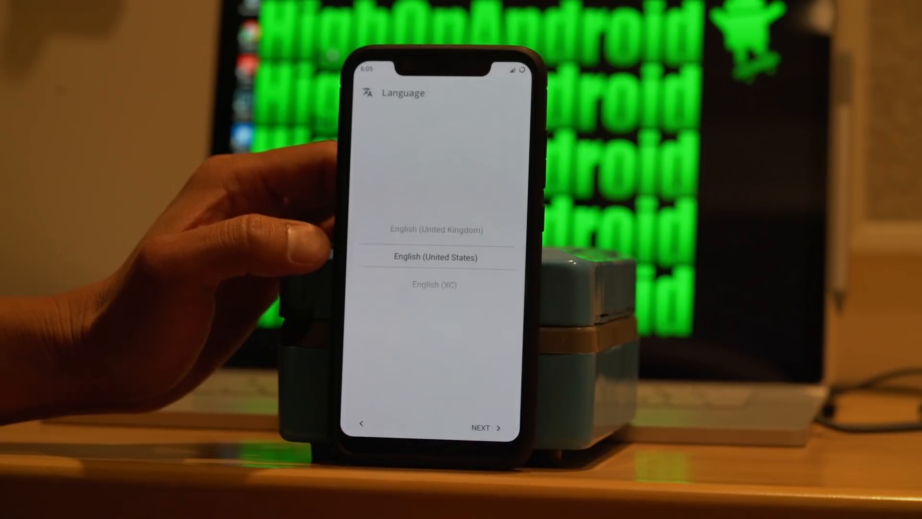
click(486, 427)
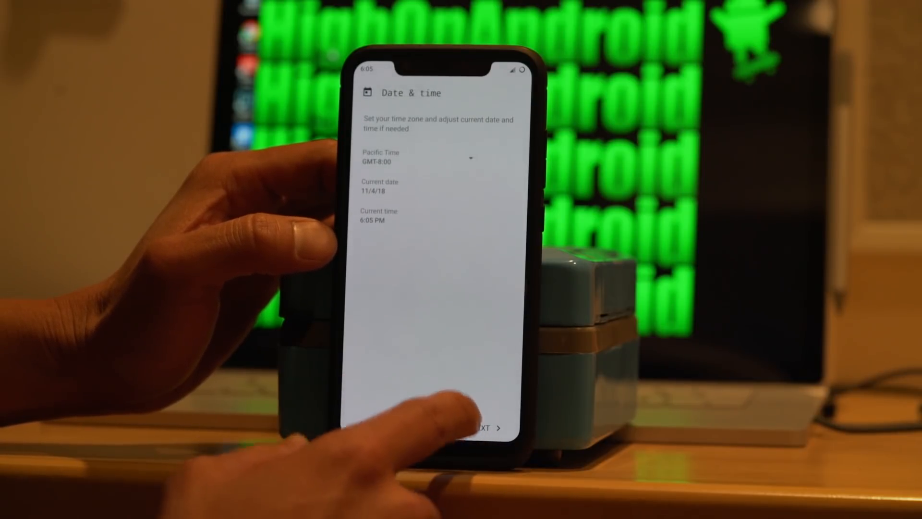
click(487, 427)
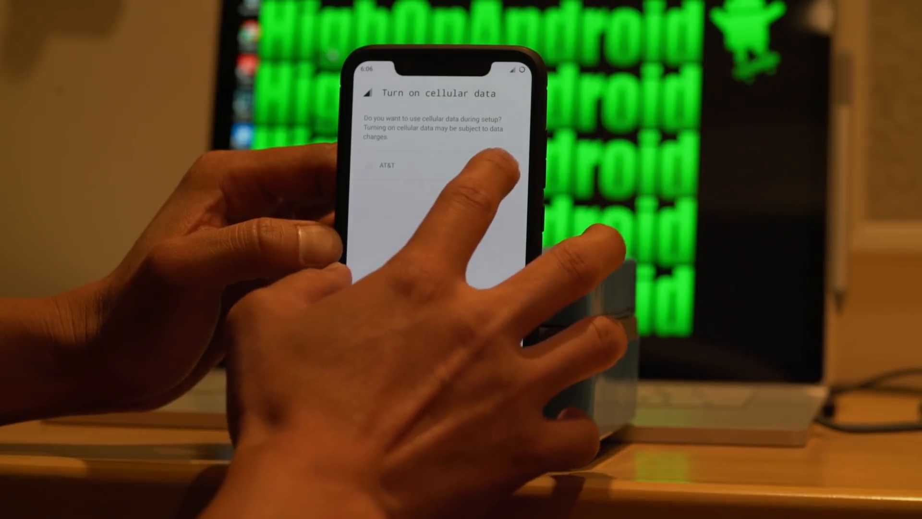
- Turn on AT&T cellular data and finish the setup wizard to the home screen
click(507, 171)
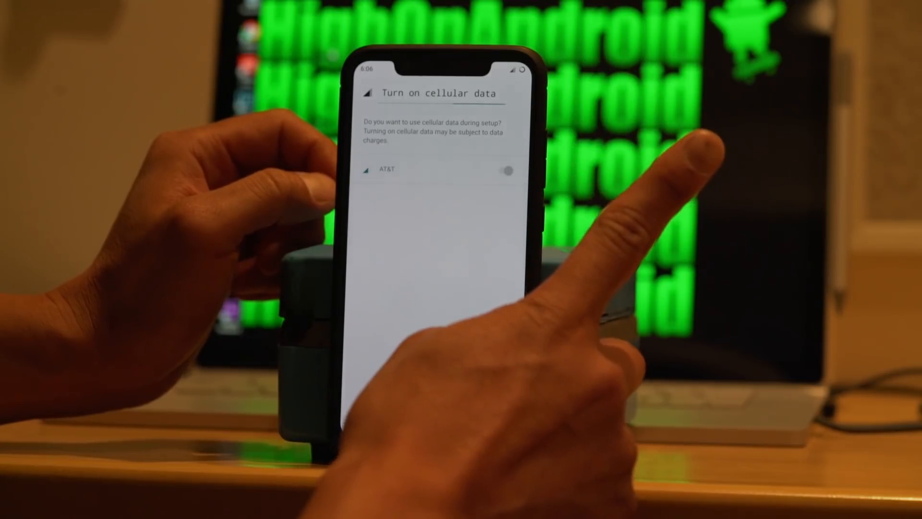
click(508, 171)
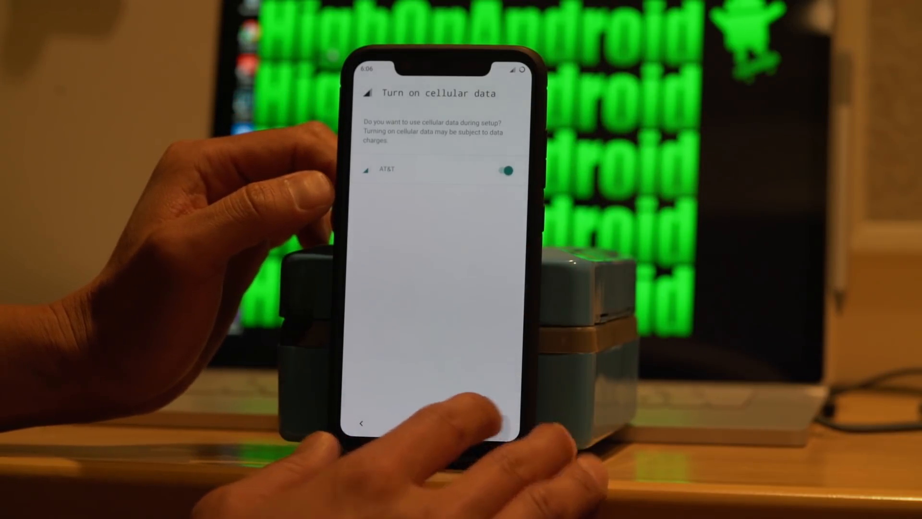
click(499, 423)
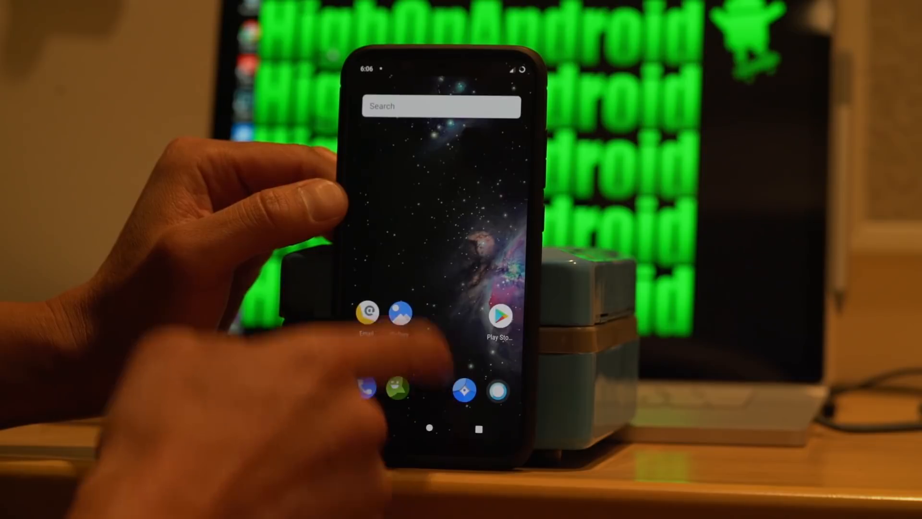
- Launch Settings from the app drawer and return from System to the main settings list
drag(441, 382, 441, 176)
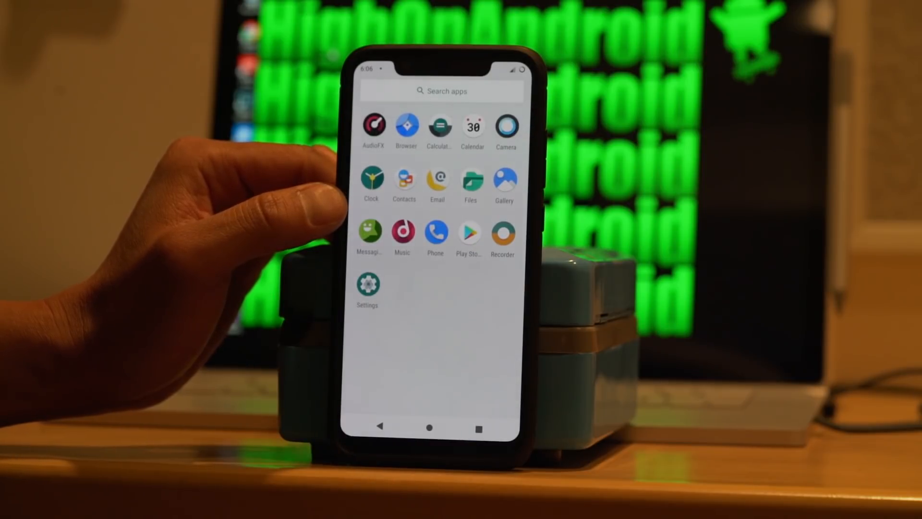
click(366, 285)
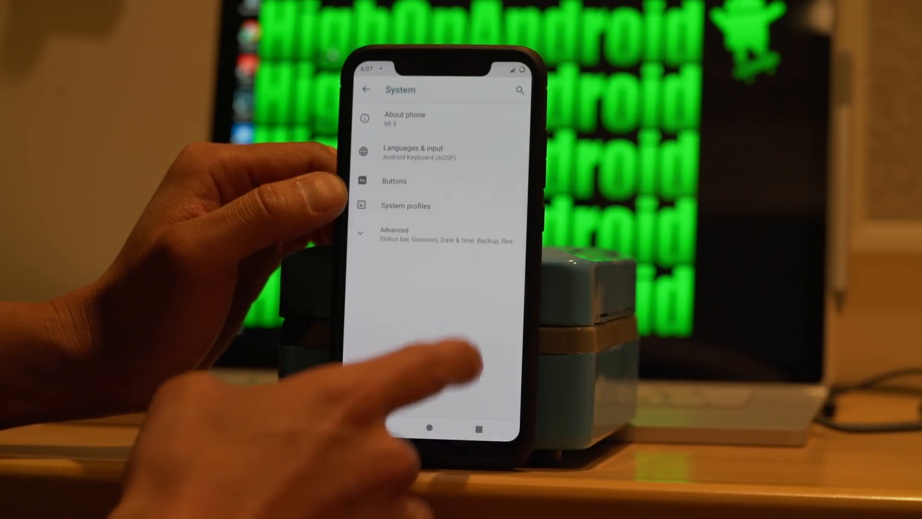
click(404, 118)
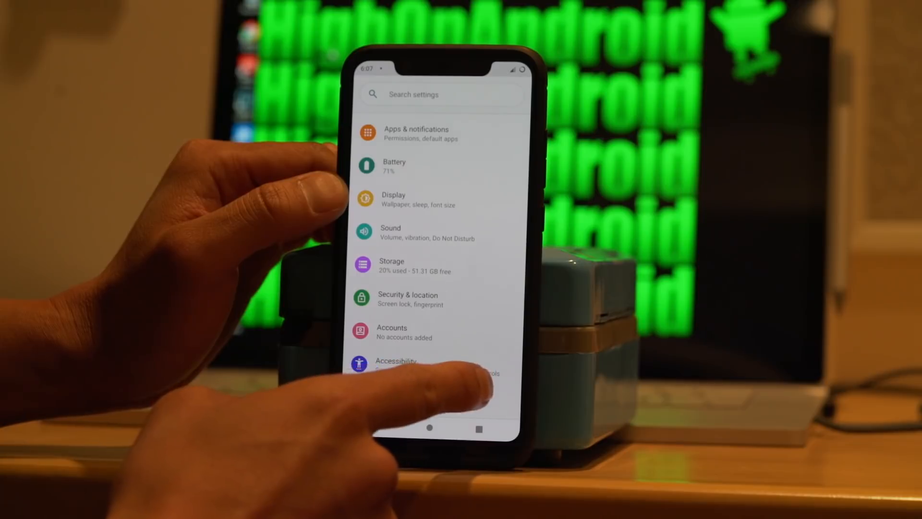
- Reach Access Point Names under Network & internet > Mobile network > Advanced
scroll(down, 3)
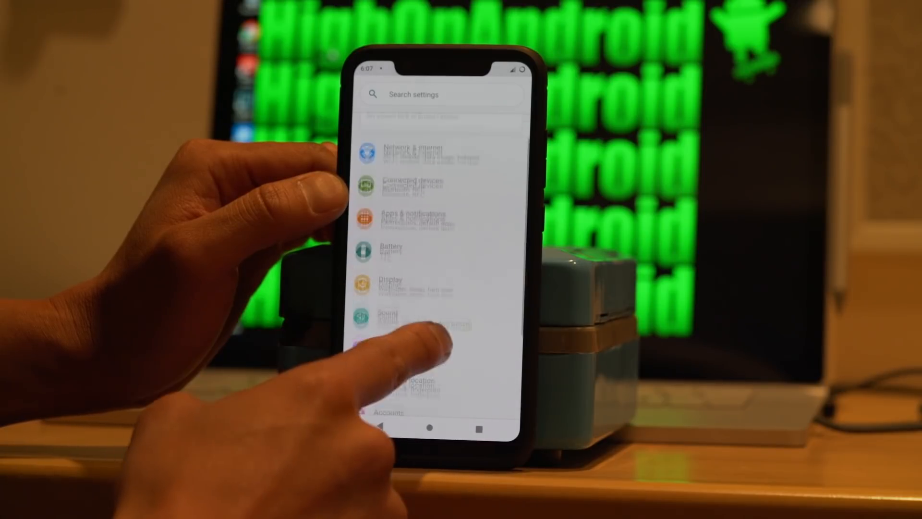
click(415, 153)
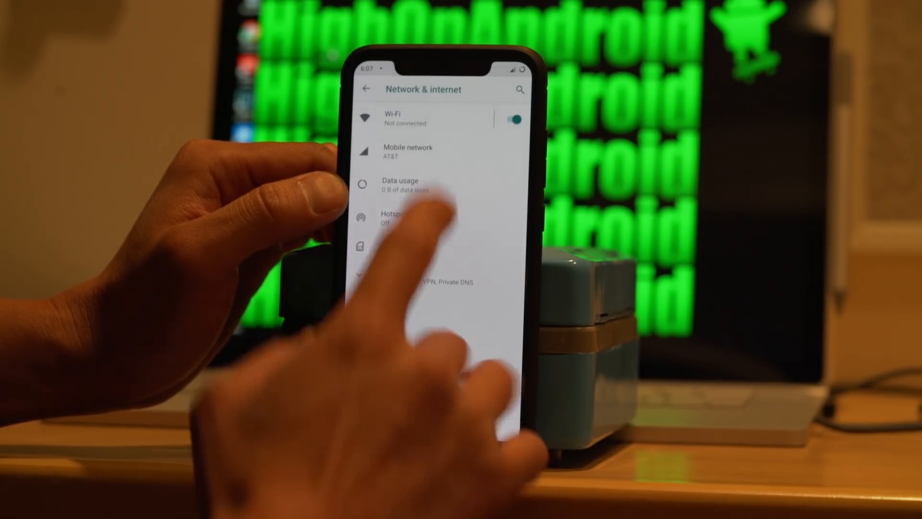
click(408, 152)
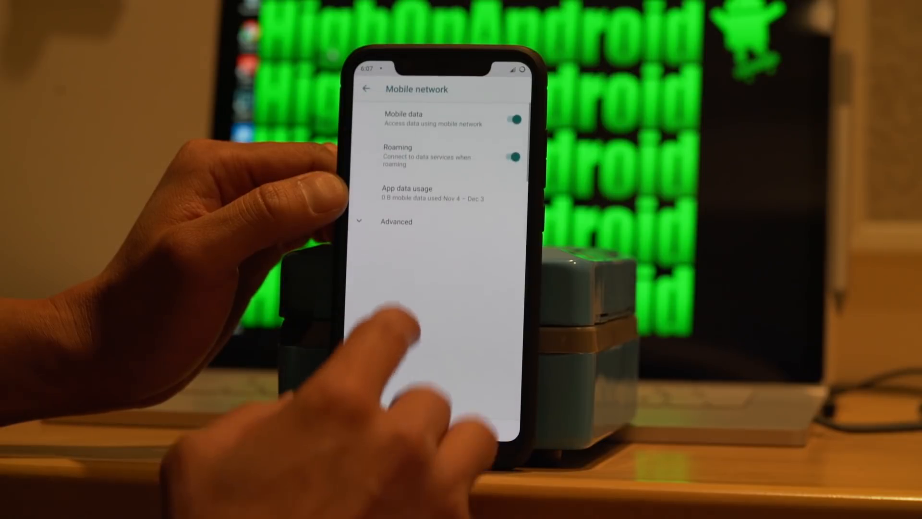
click(396, 222)
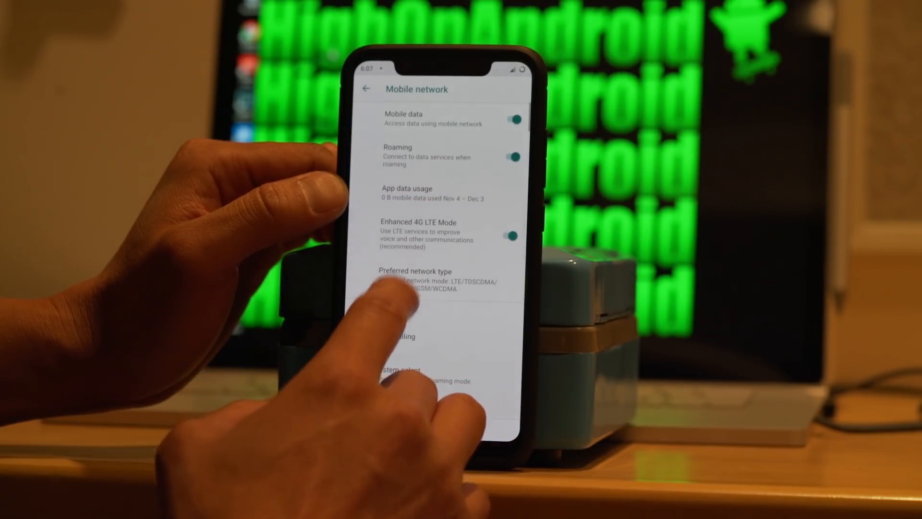
scroll(down, 3)
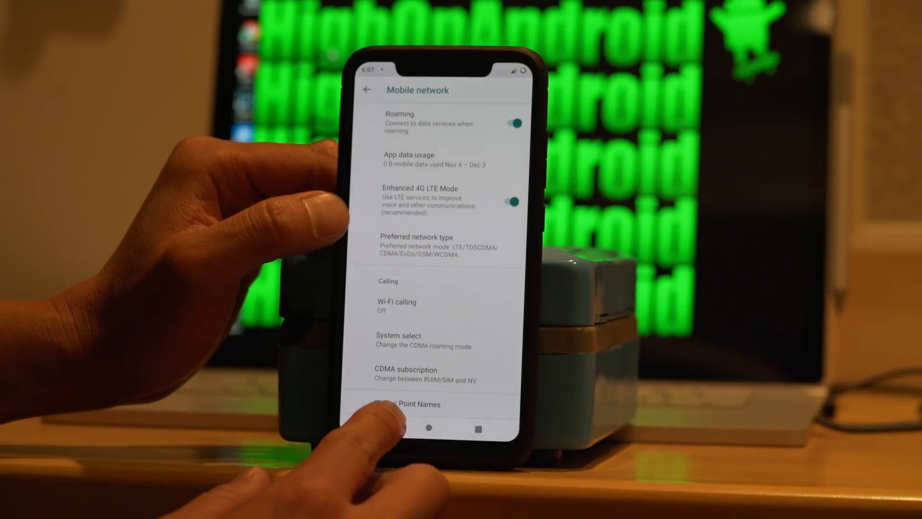
click(414, 405)
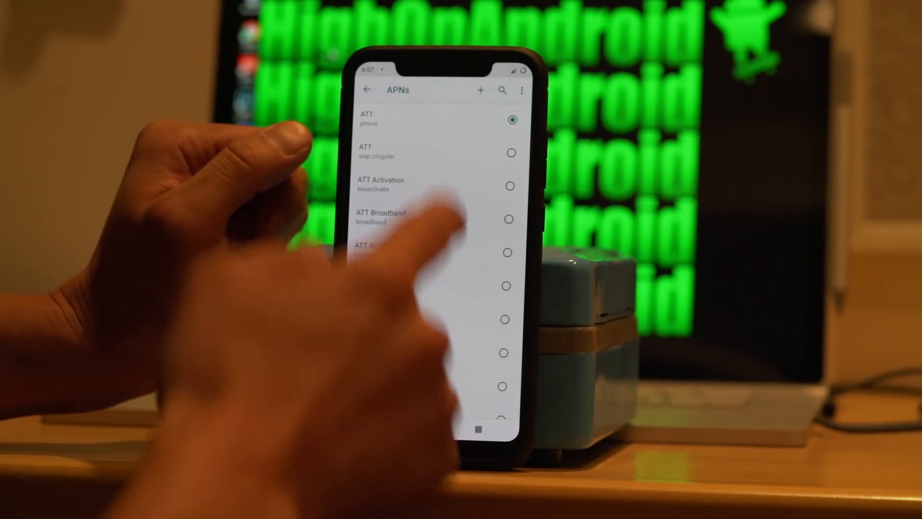
- Scroll the APN list and leave it for the file manager's Downloads folder
scroll(down, 3)
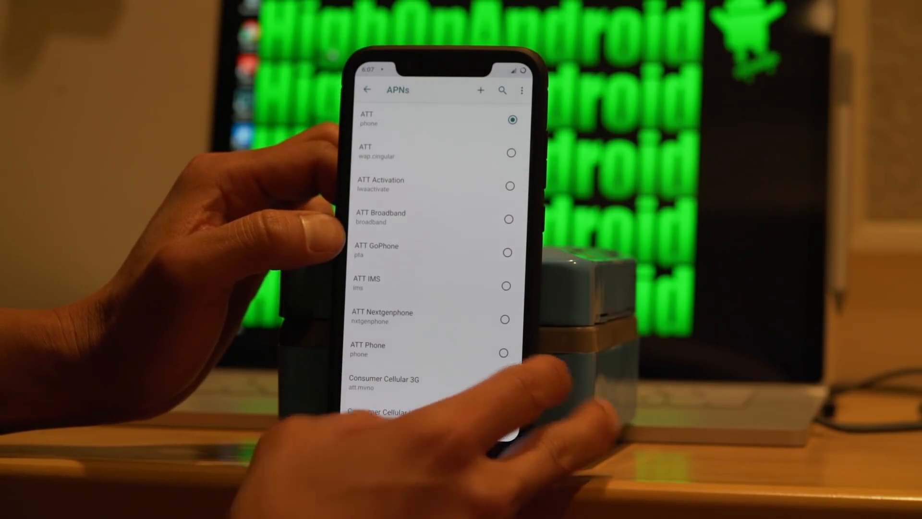
click(367, 89)
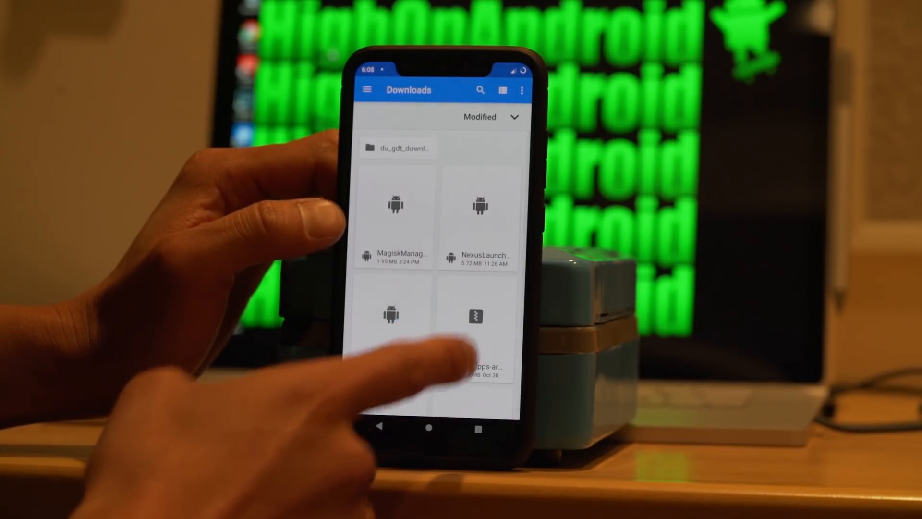
- Launch the MagiskManager APK installer from Downloads and continue past the unknown-apps warning
click(391, 217)
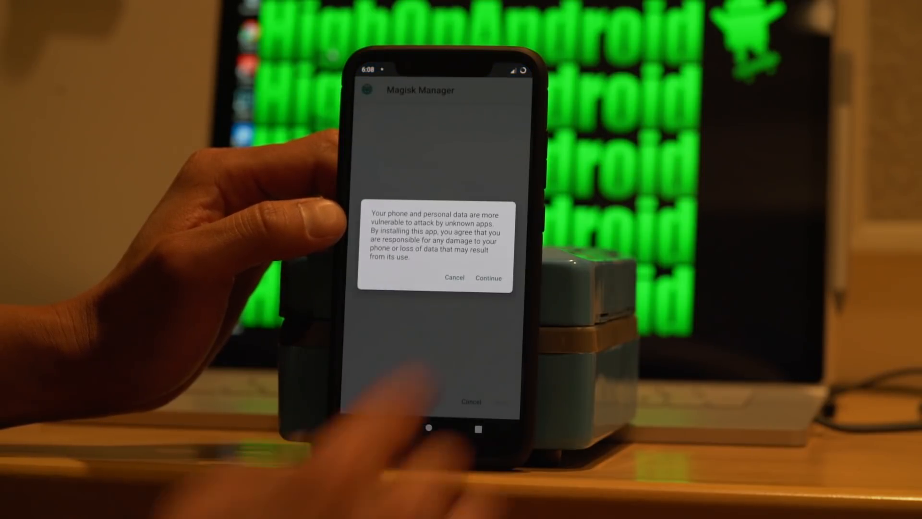
click(488, 278)
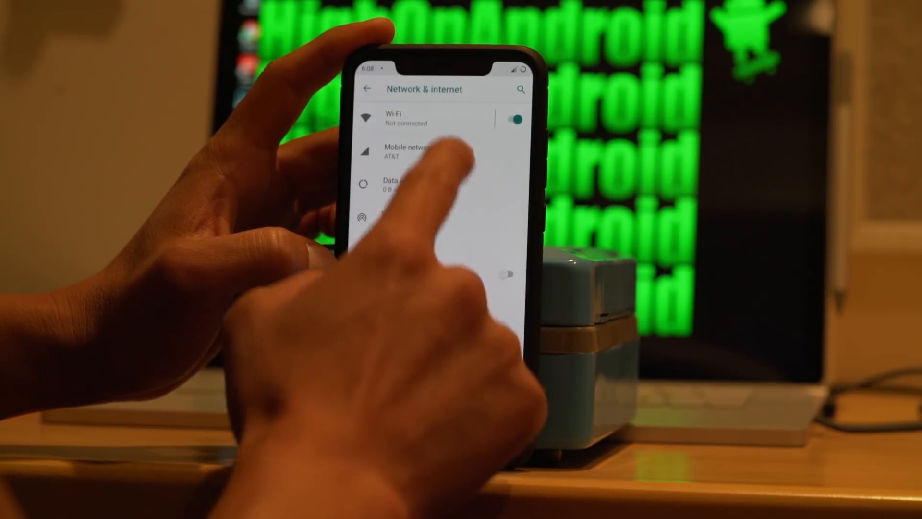
- Switch Mobile data on in Mobile network settings and launch Magisk Manager from the app drawer
click(406, 150)
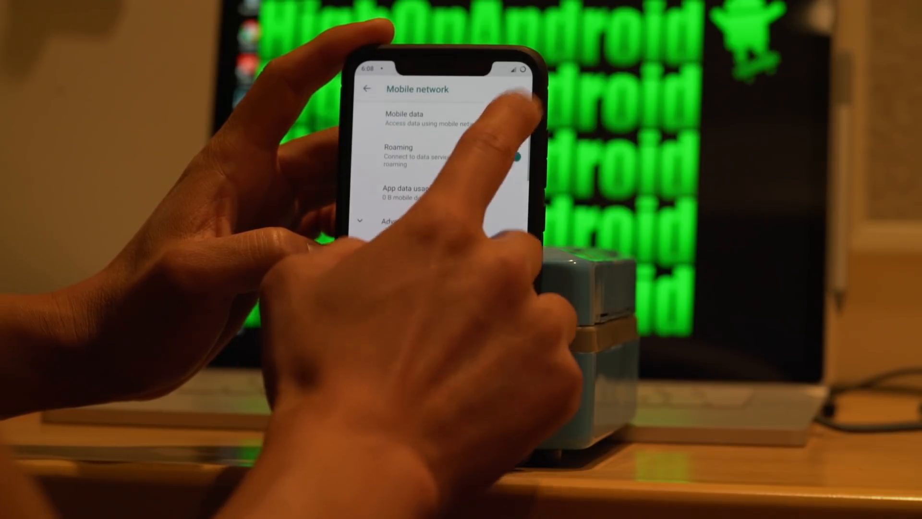
click(516, 120)
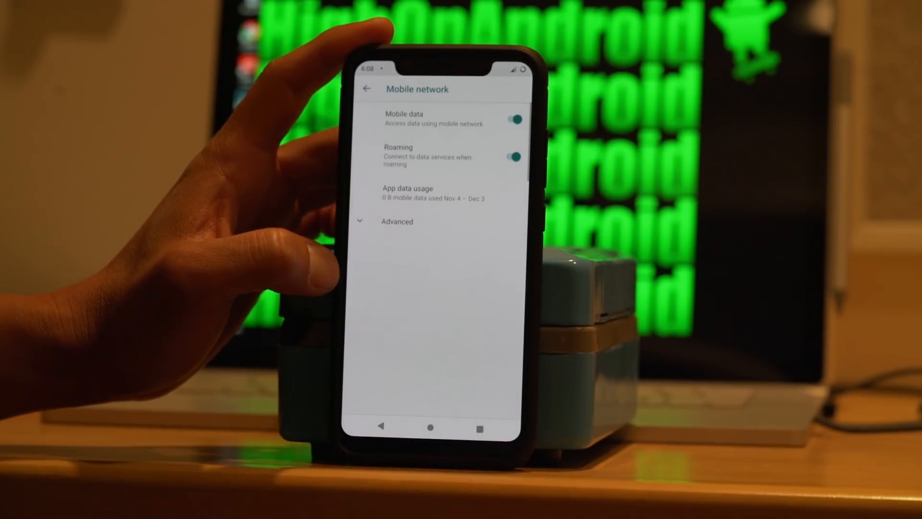
scroll(down, 3)
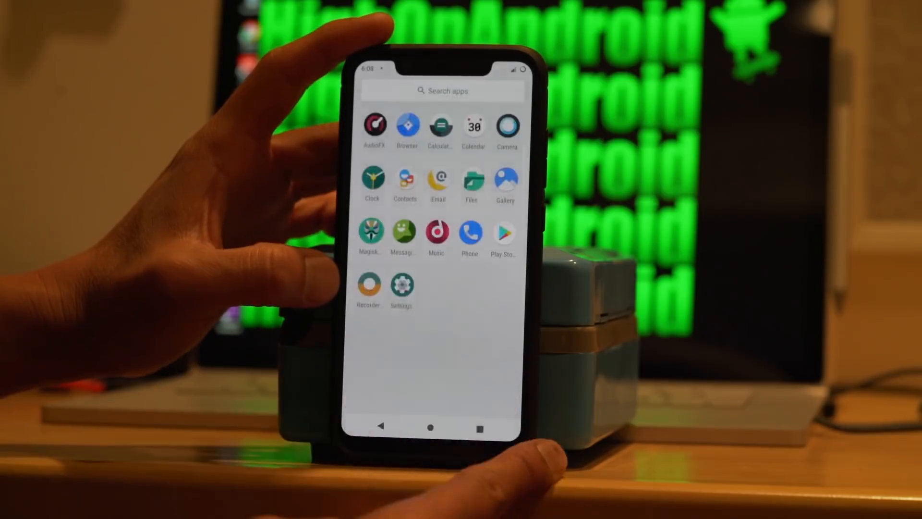
click(401, 289)
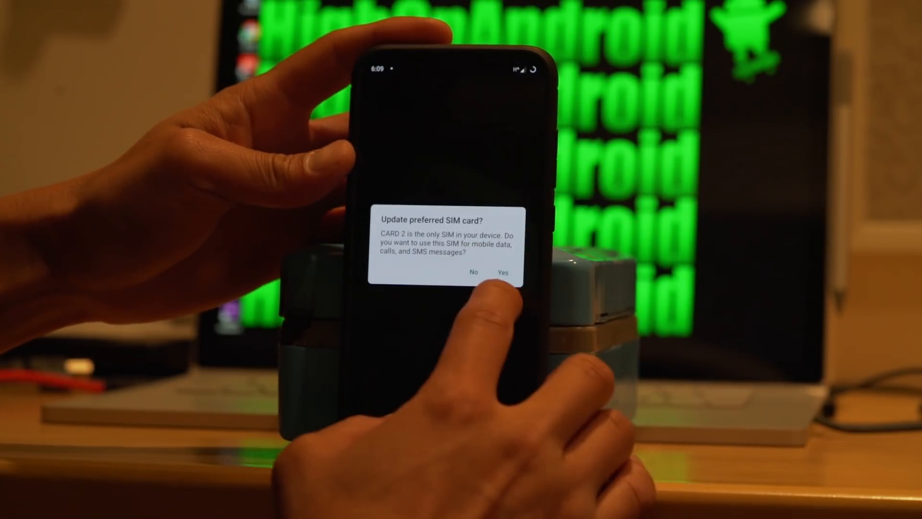
- Use CARD 2 for data, calls and SMS, install the Magisk Manager update with storage access allowed
click(503, 272)
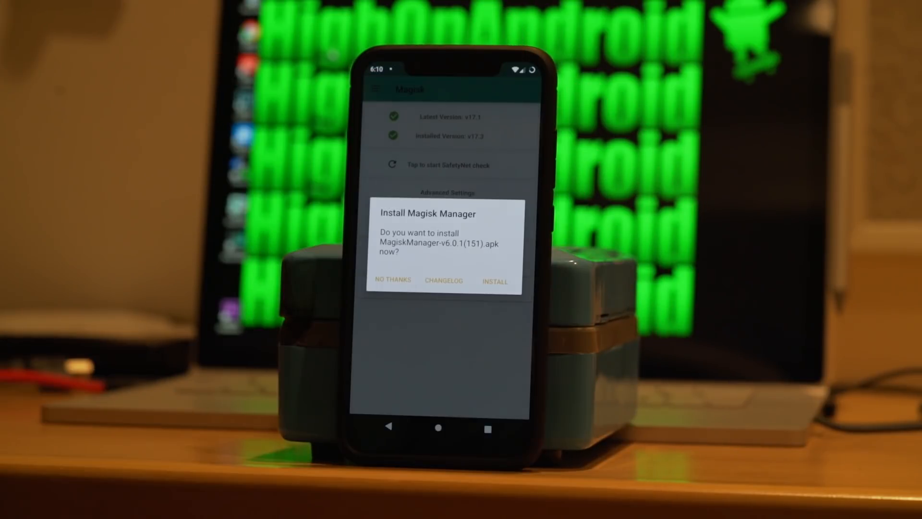
click(495, 280)
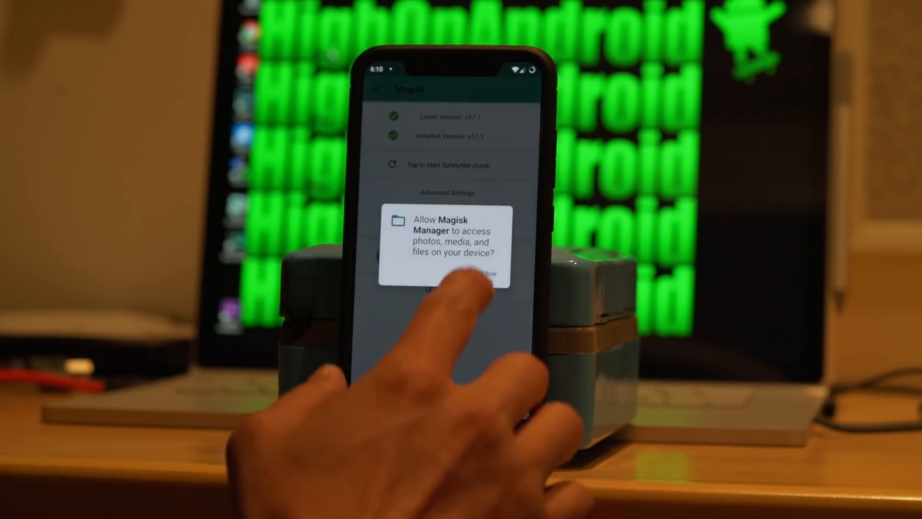
click(484, 272)
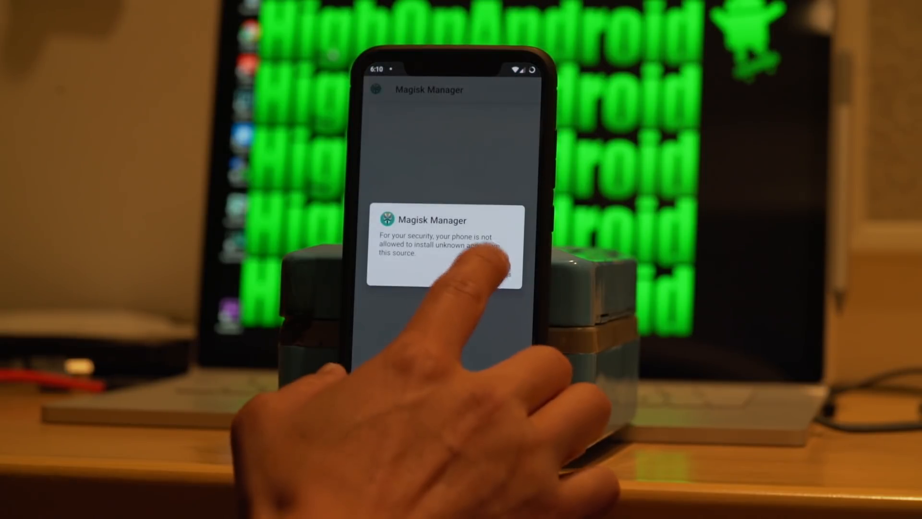
click(447, 253)
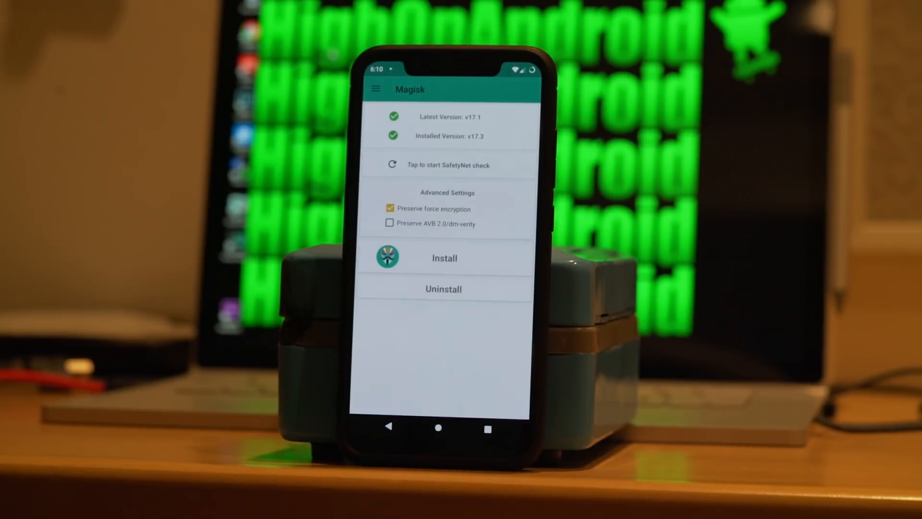
- Start the SafetyNet check, allowing its extension to download
click(447, 165)
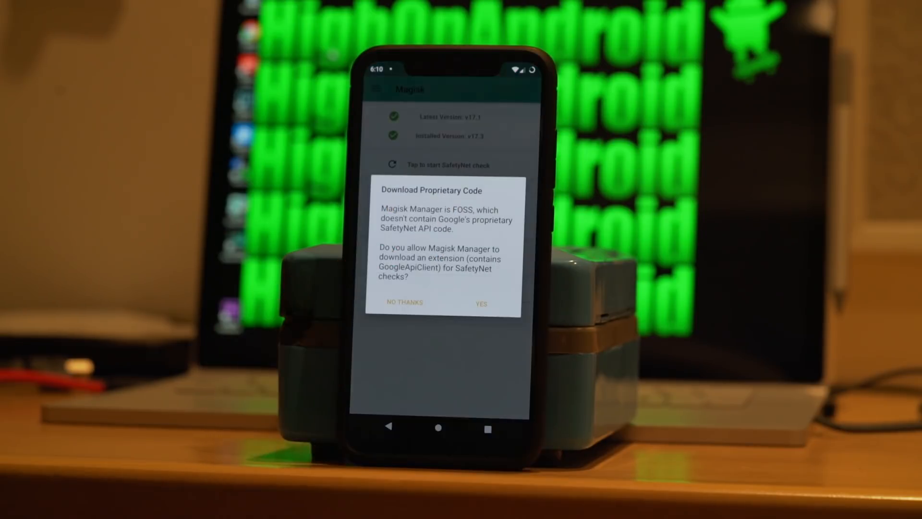
click(480, 304)
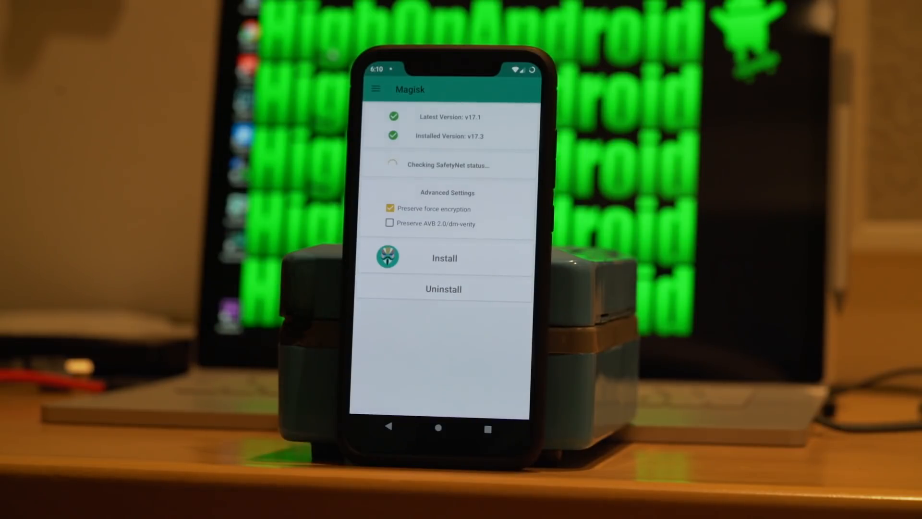